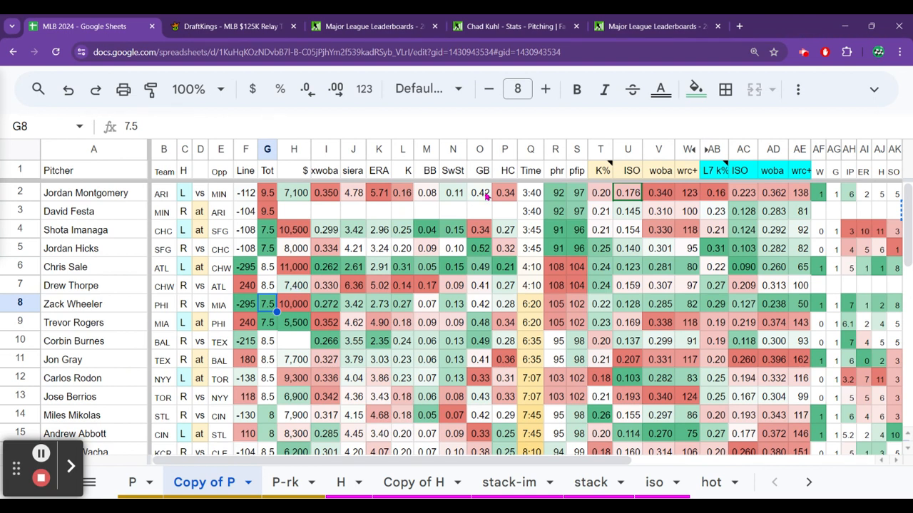
Compare game times: Montgomery 3:40, Sale 4:10, Hicks 3:45.
click(531, 192)
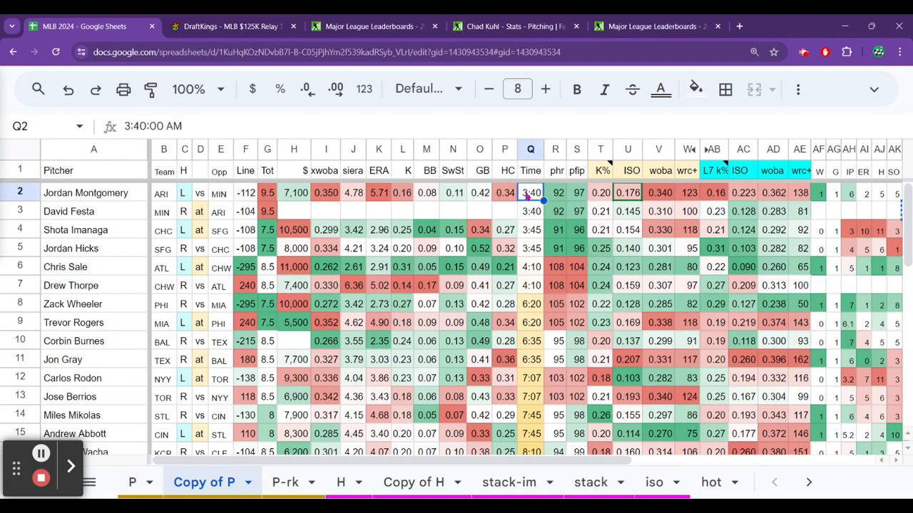
click(531, 266)
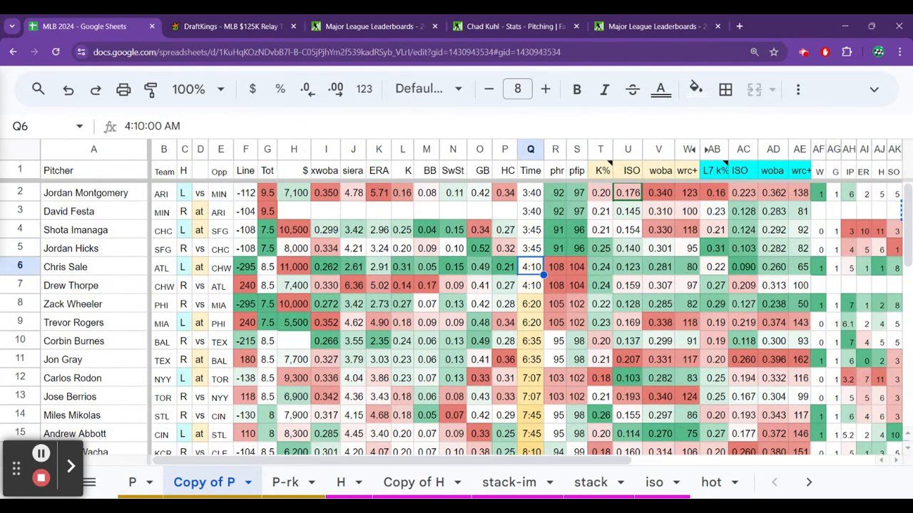
click(530, 248)
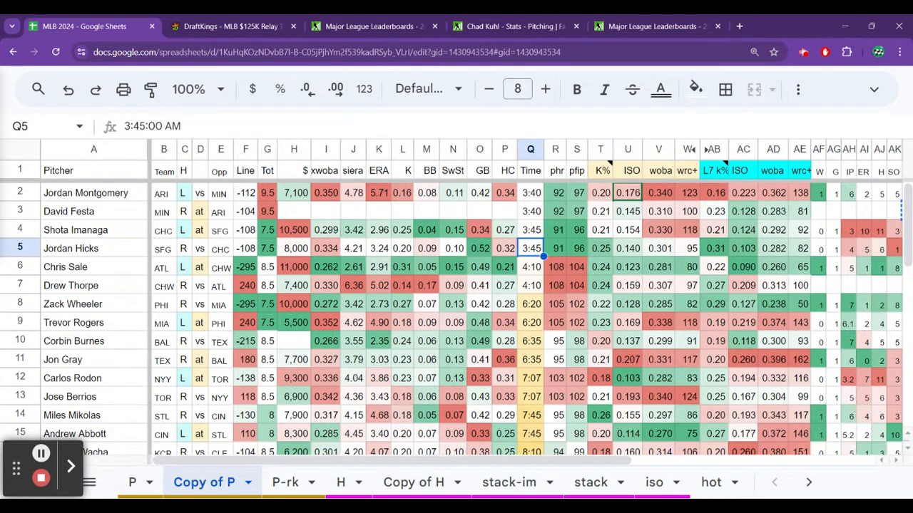
click(531, 192)
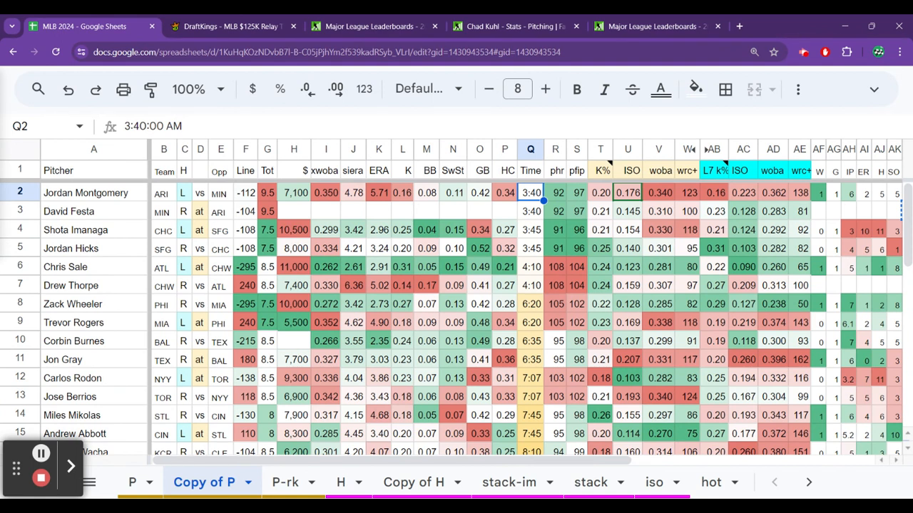
Review Montgomery's HC 0.34, salary 7,100, xwOBA 0.350, SIERA 4.78, K rate 0.158, GB rate 0.424.
click(505, 192)
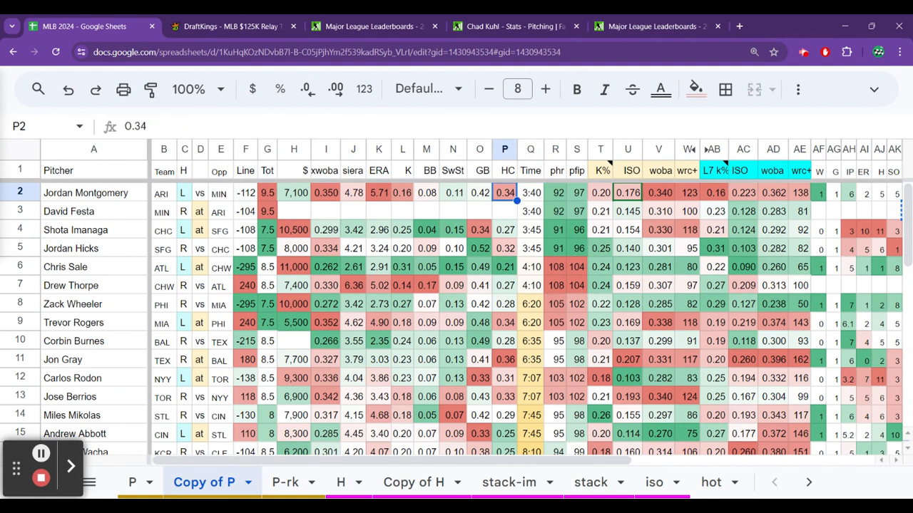
click(294, 192)
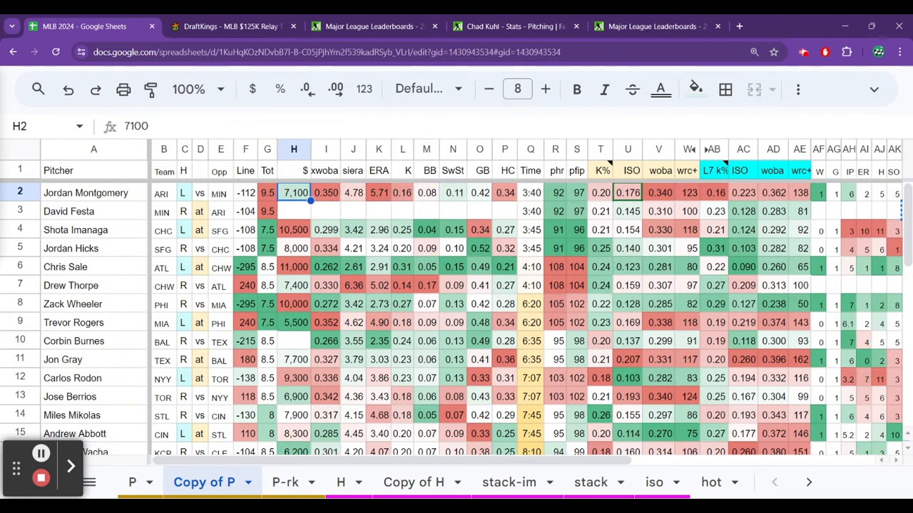
click(325, 193)
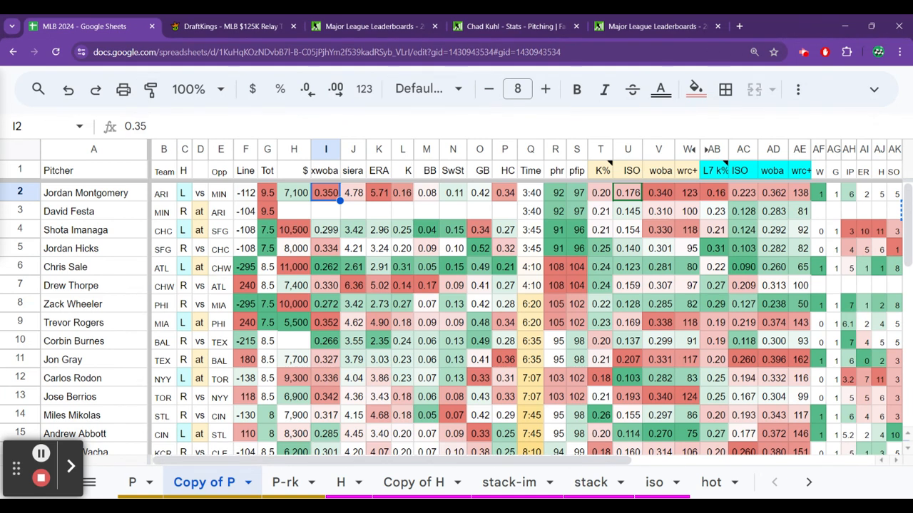
click(354, 192)
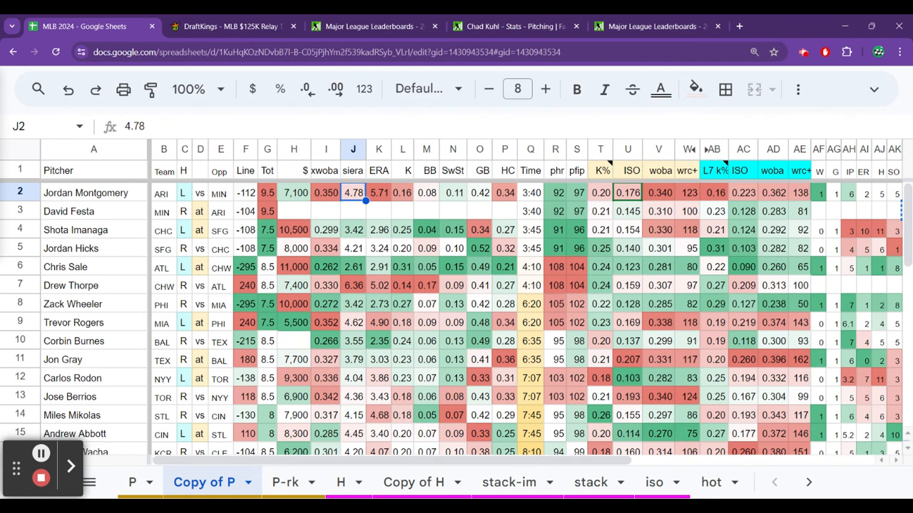
click(402, 192)
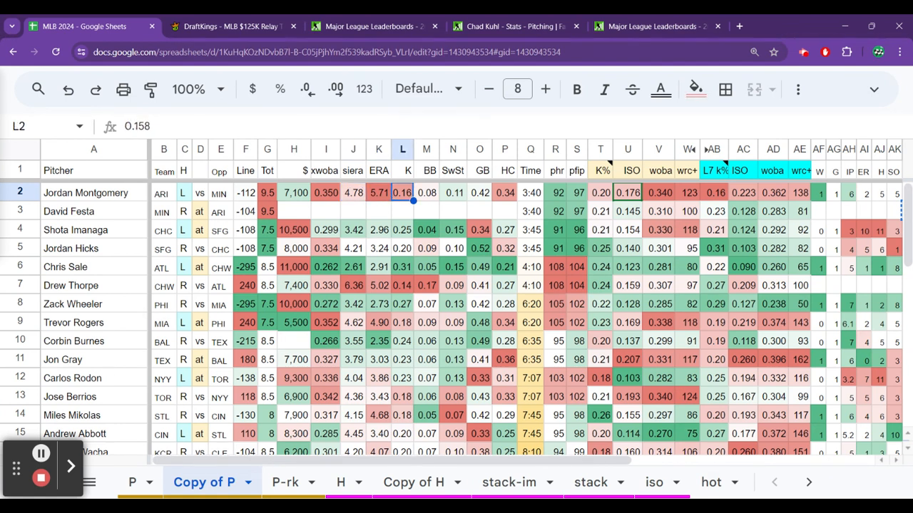
click(479, 193)
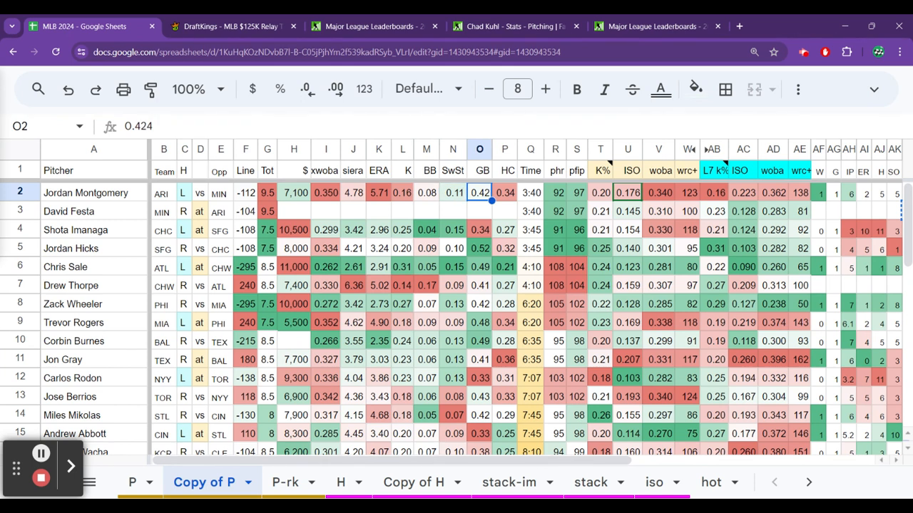
click(504, 193)
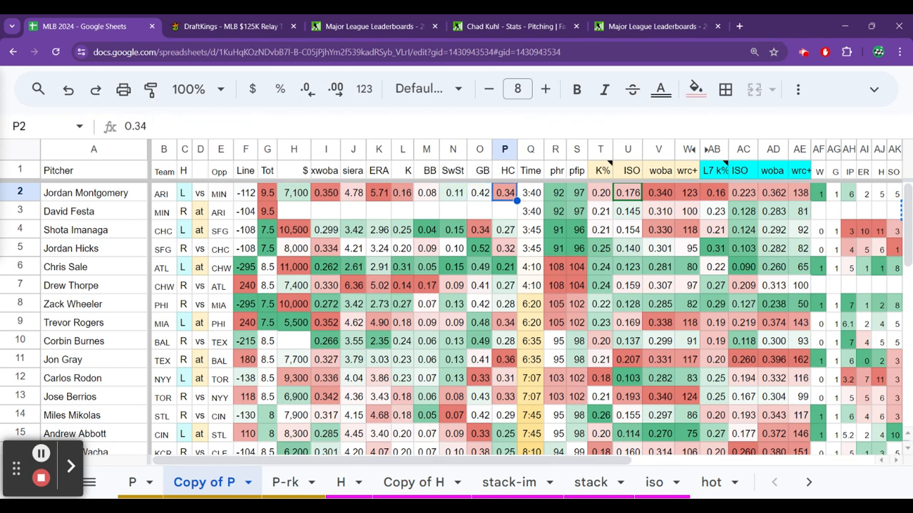
Review Montgomery's ERA 5.71, BB rate 0.079, GB rate, opponent K% 0.198, ISO 0.176, wRC+ 123.
click(379, 193)
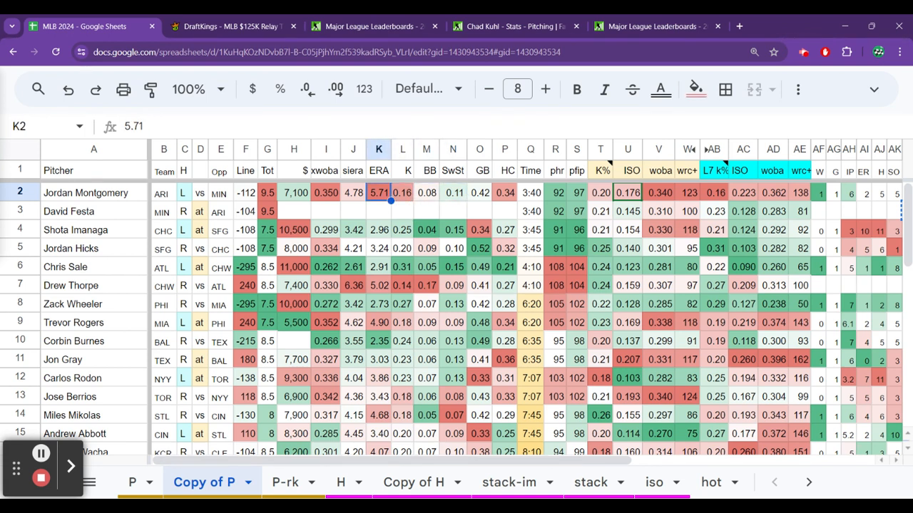
click(424, 193)
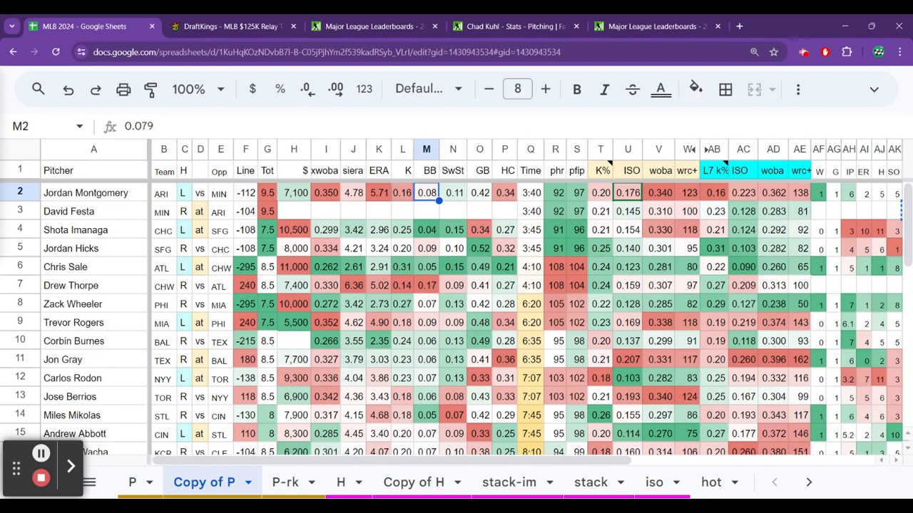
click(479, 192)
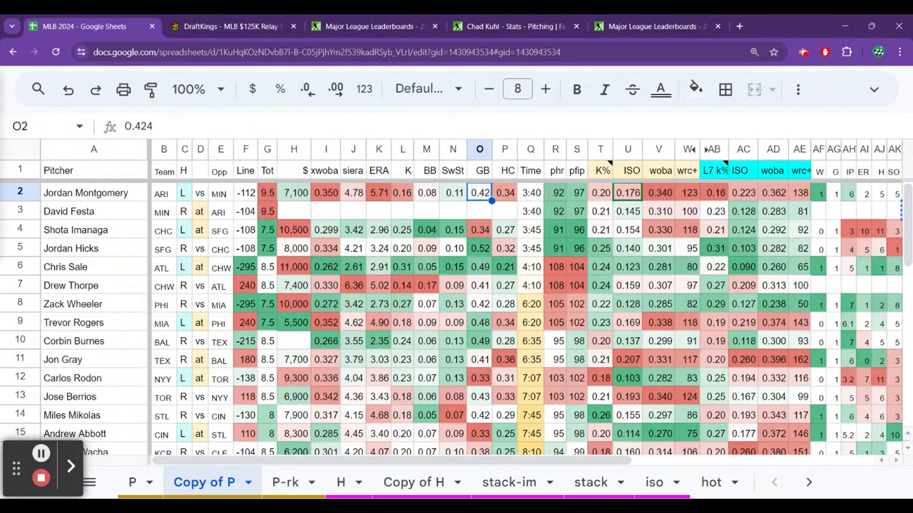
click(600, 193)
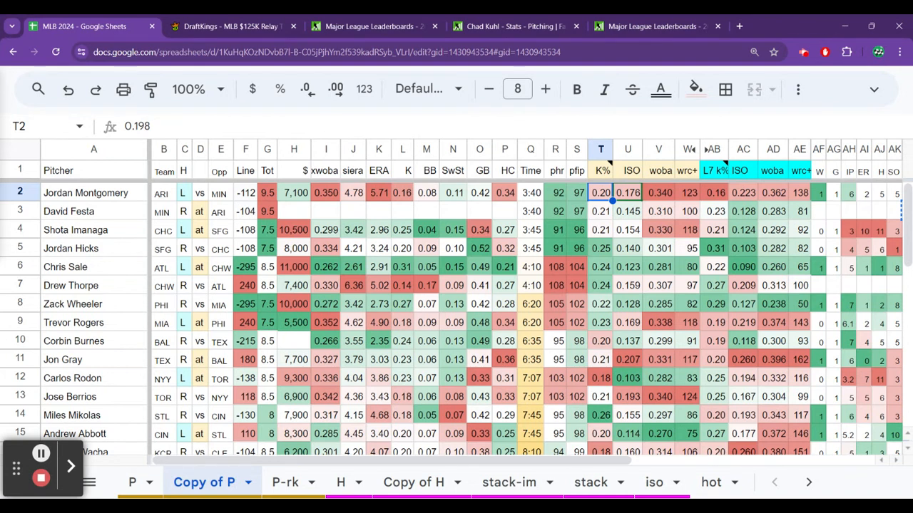
click(627, 192)
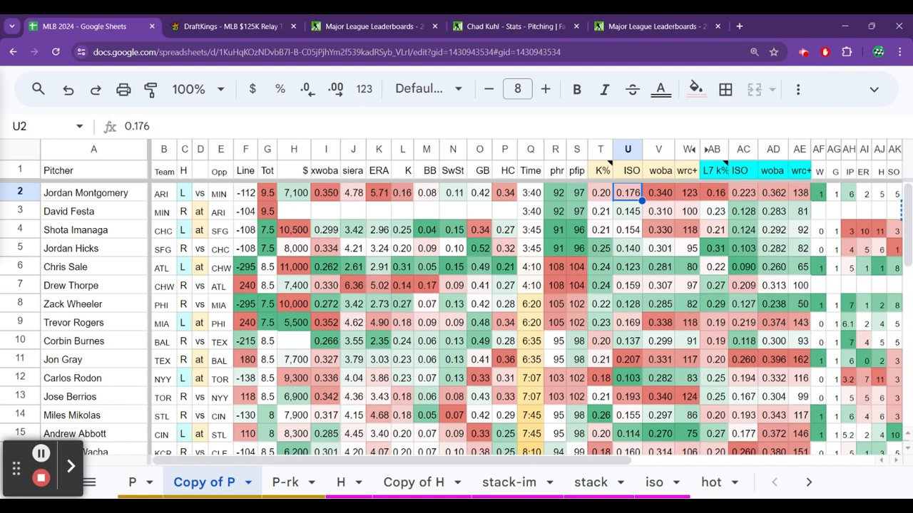
click(687, 193)
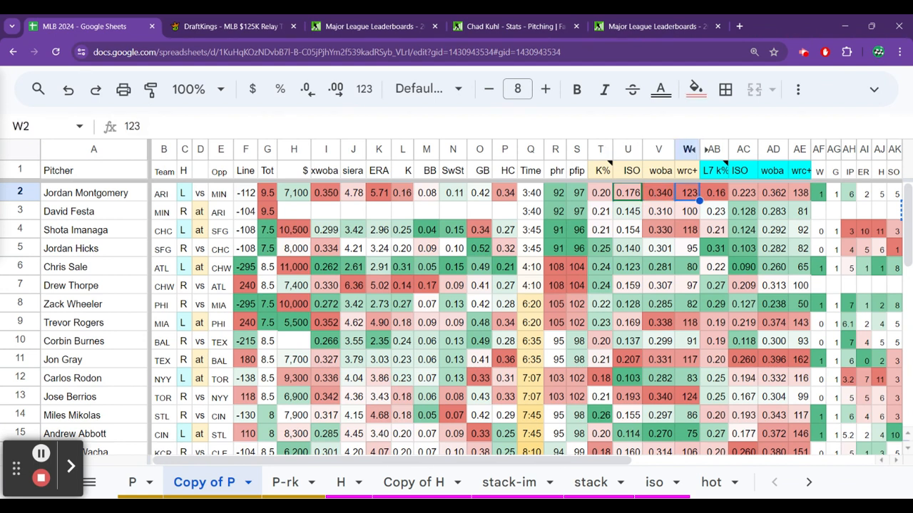
Review row 2's L7 K% 0.156, AH value 6, AG value 1, ISO, then Montgomery's betting line.
click(713, 192)
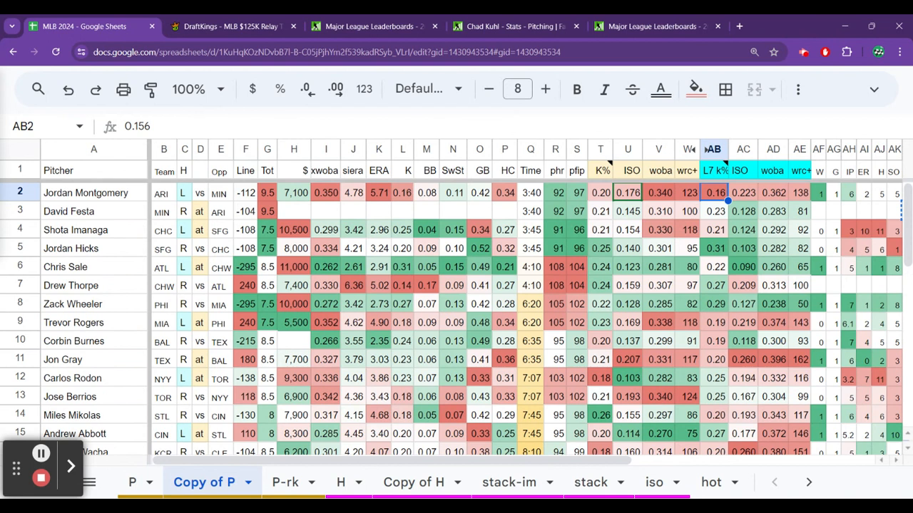
click(742, 192)
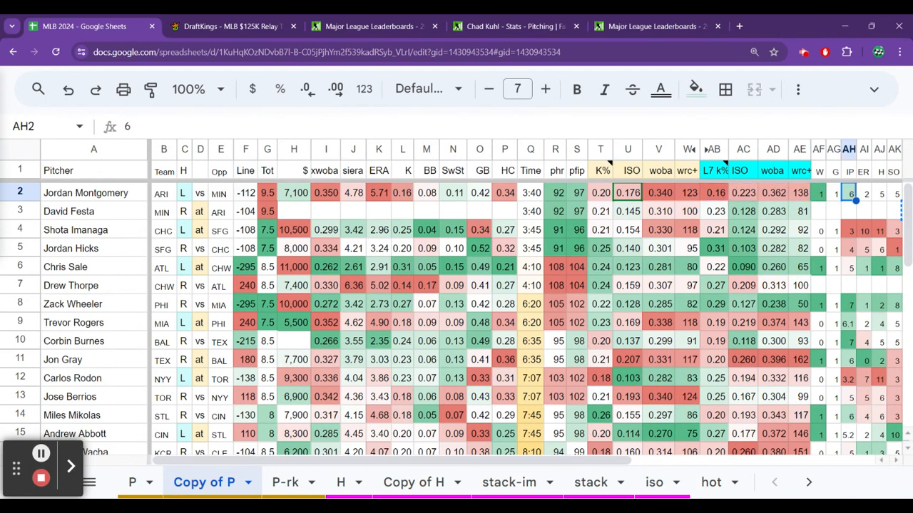
click(832, 193)
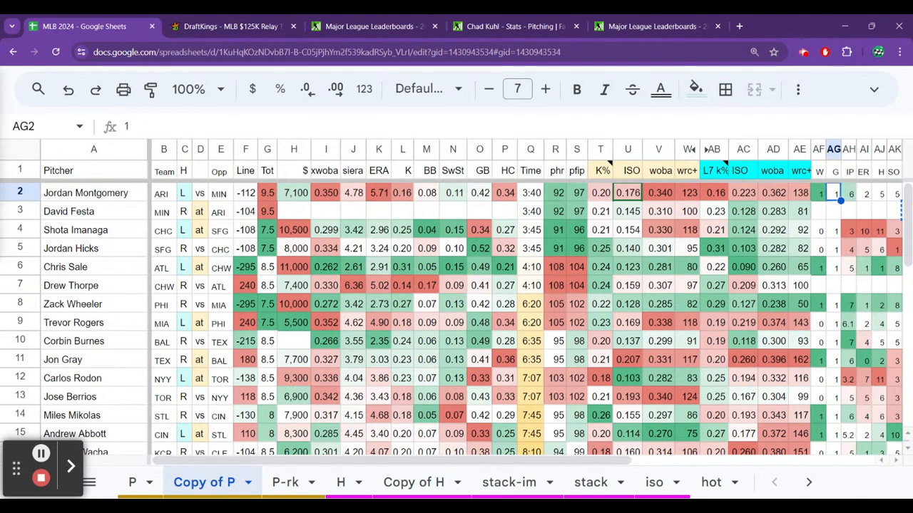
click(627, 192)
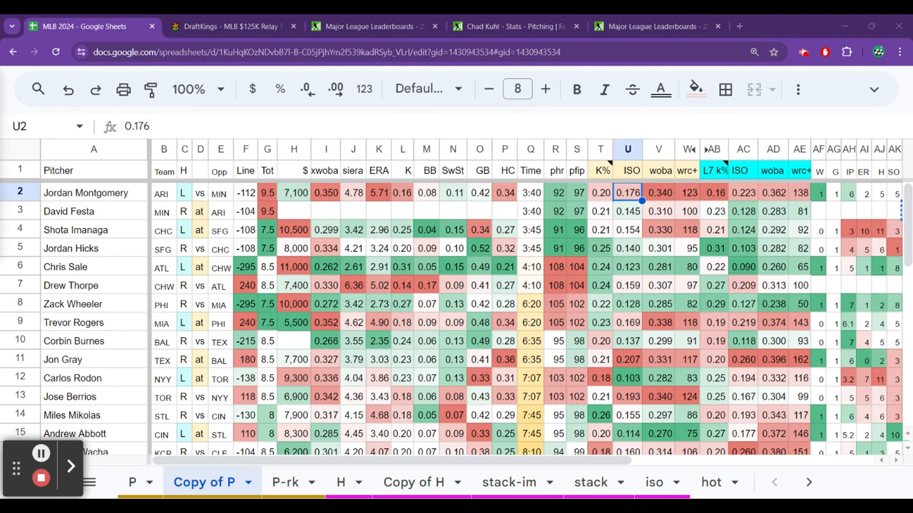
mouse_move(405, 180)
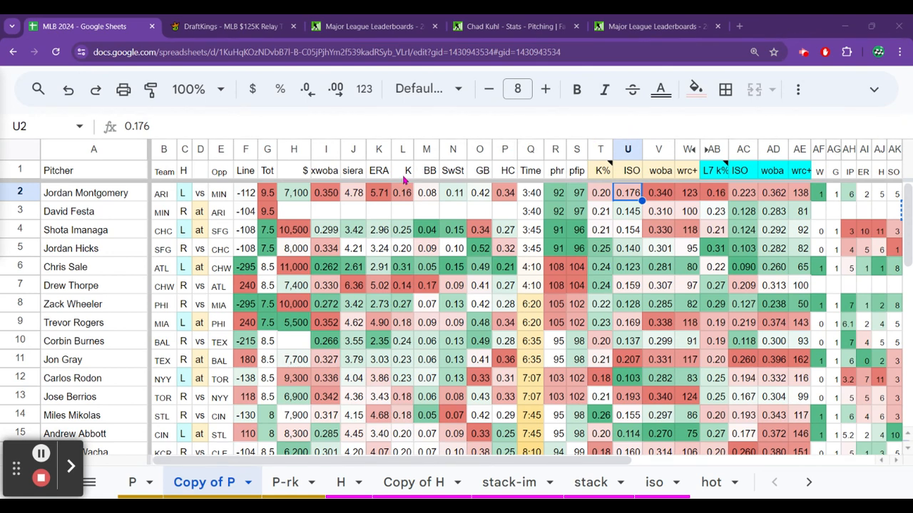
click(245, 193)
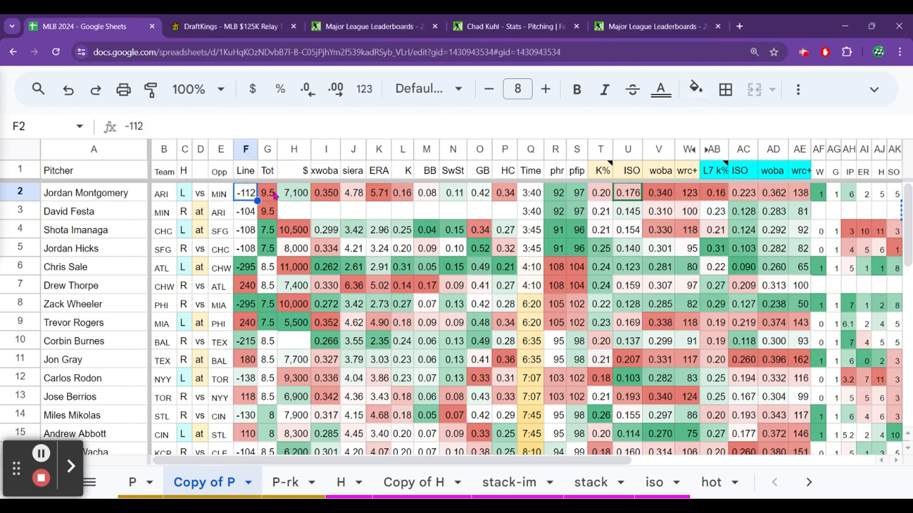
click(245, 211)
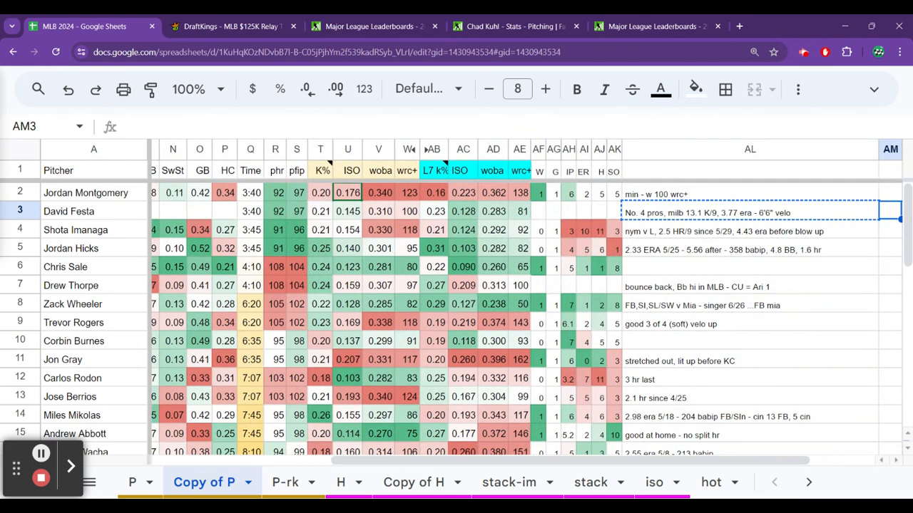
click(750, 213)
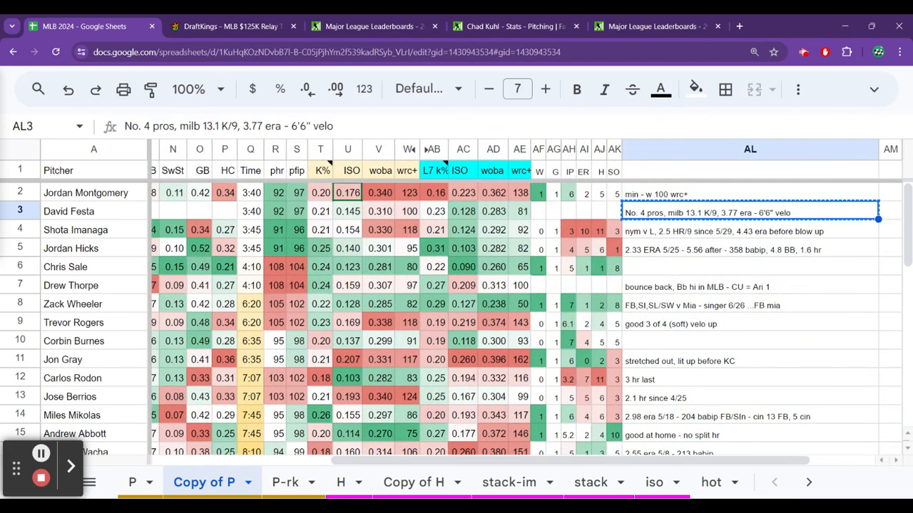
click(435, 211)
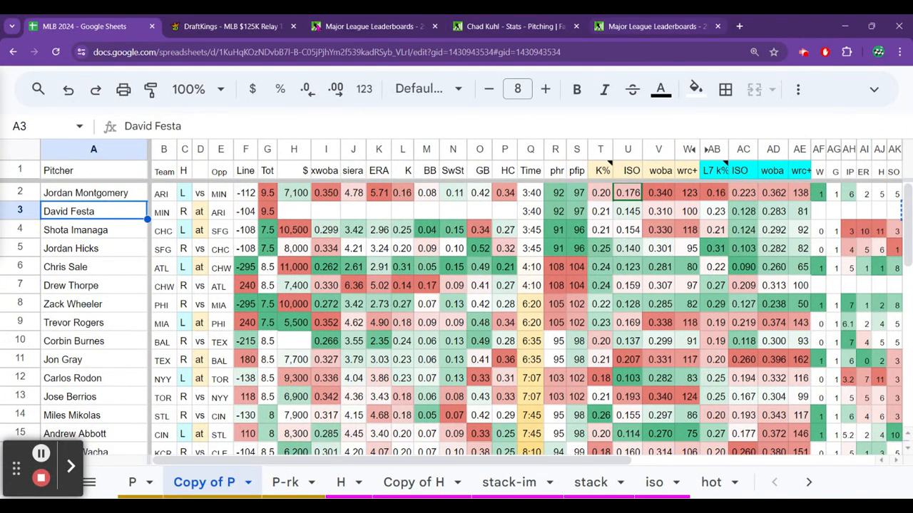
click(230, 26)
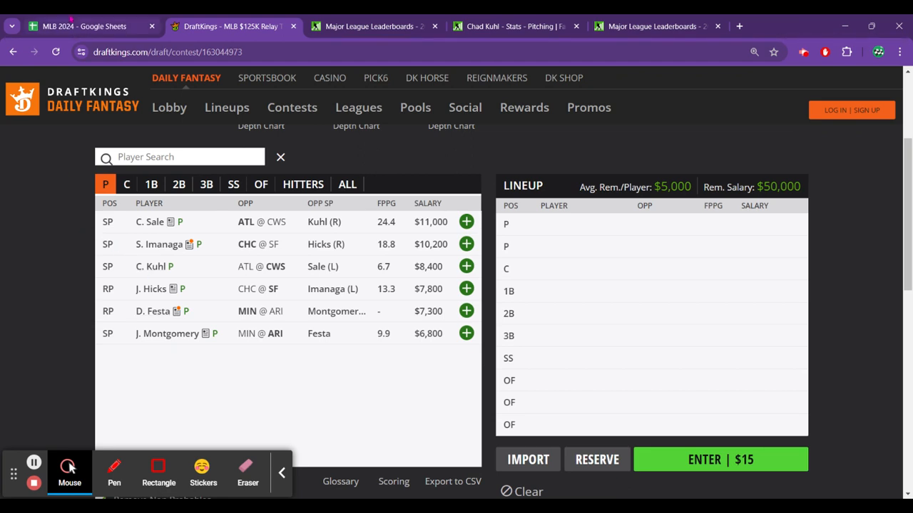
click(83, 26)
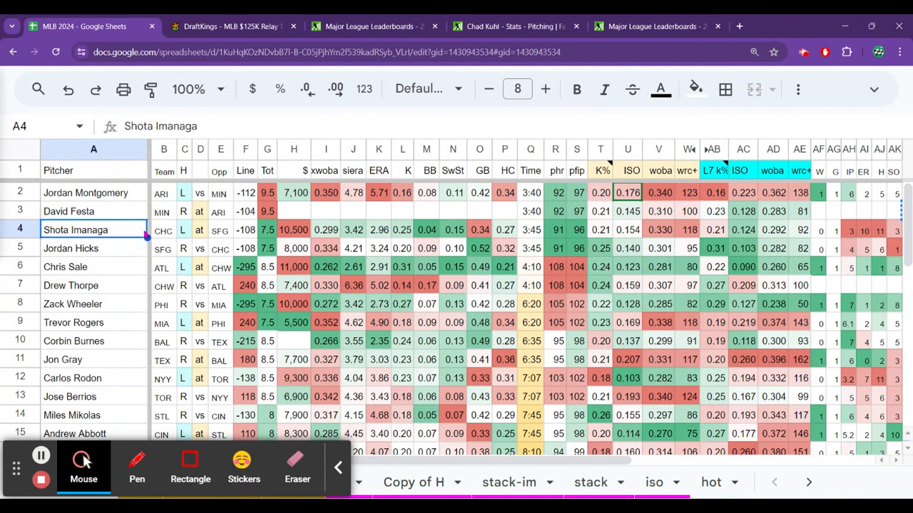
mouse_move(226, 233)
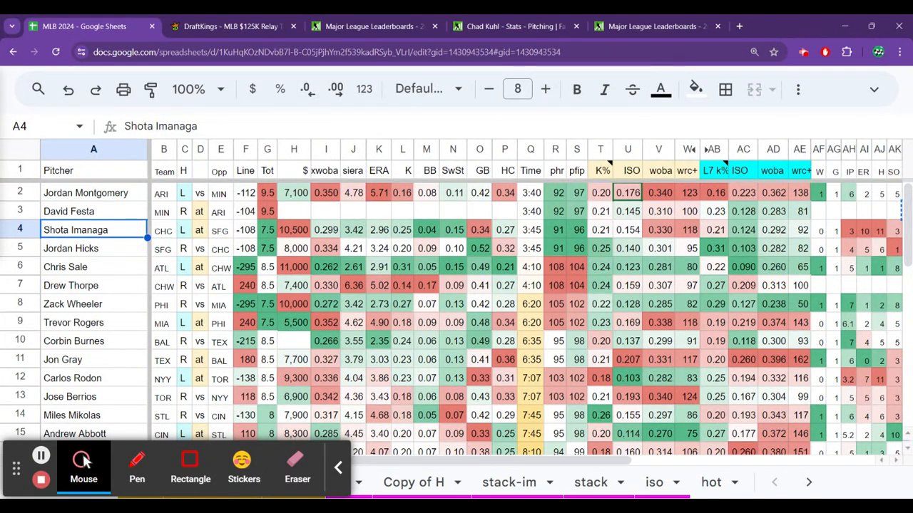
click(220, 229)
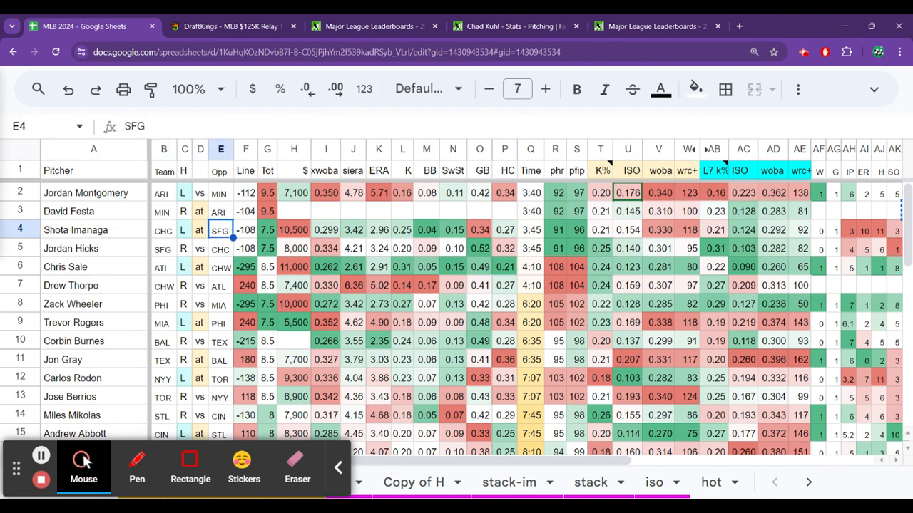
click(268, 230)
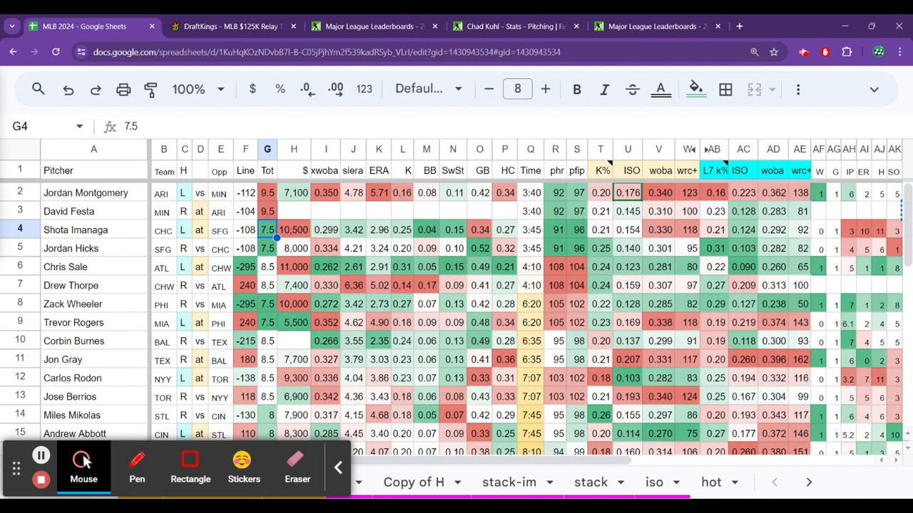
click(325, 230)
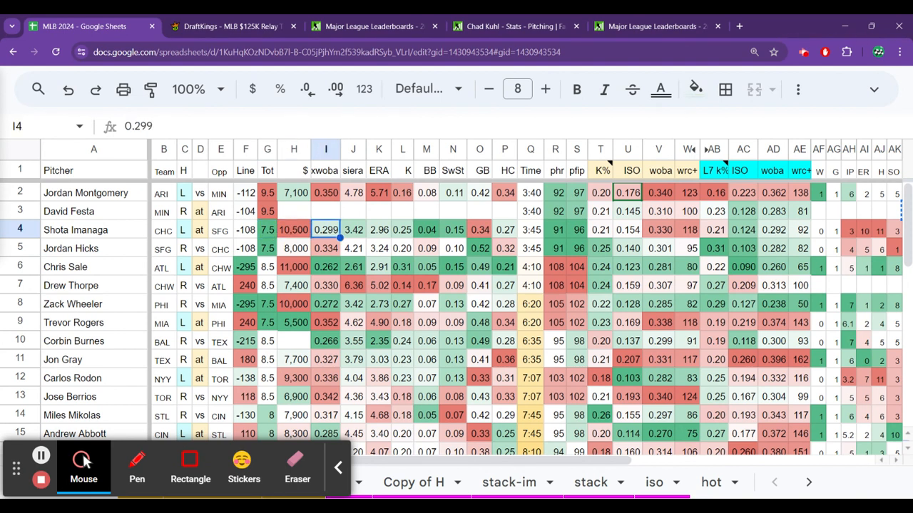
click(427, 230)
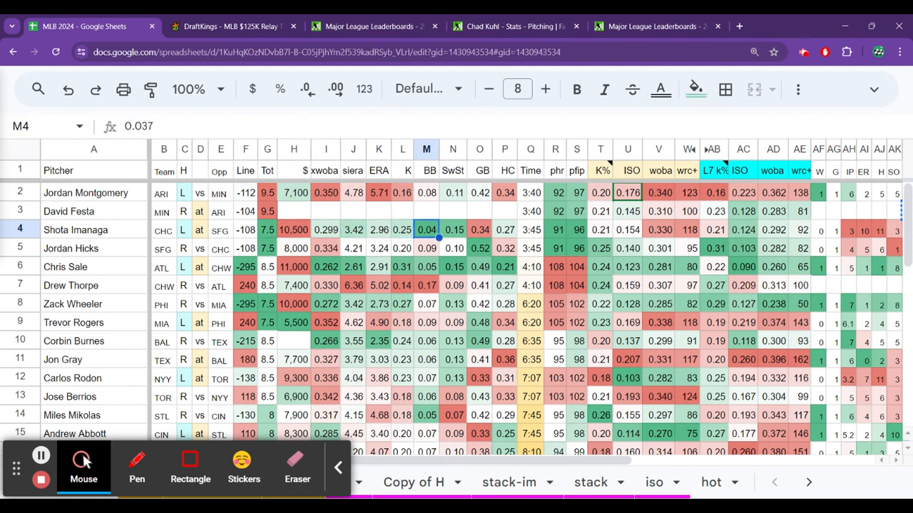
click(453, 230)
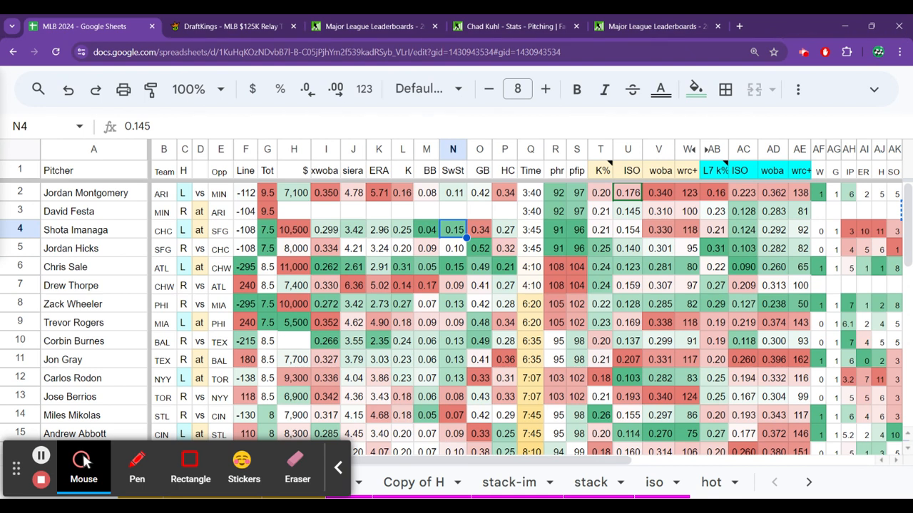
click(600, 229)
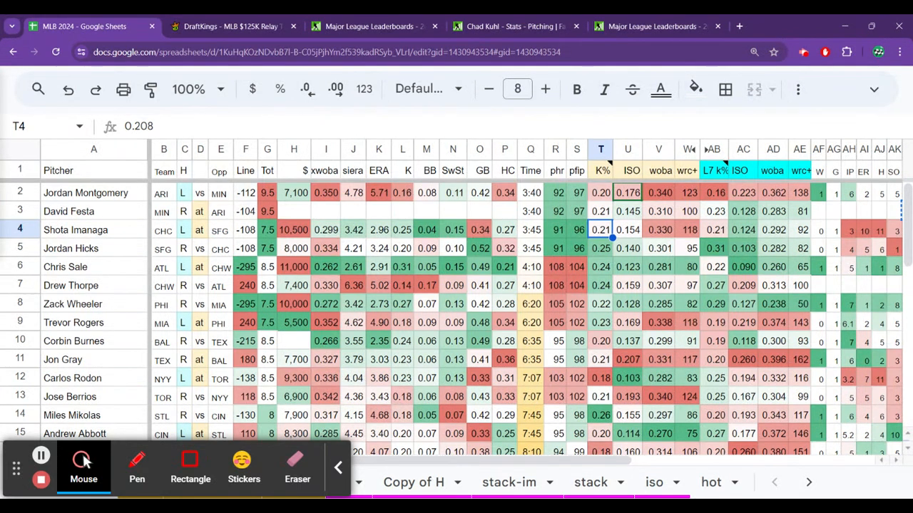
click(628, 230)
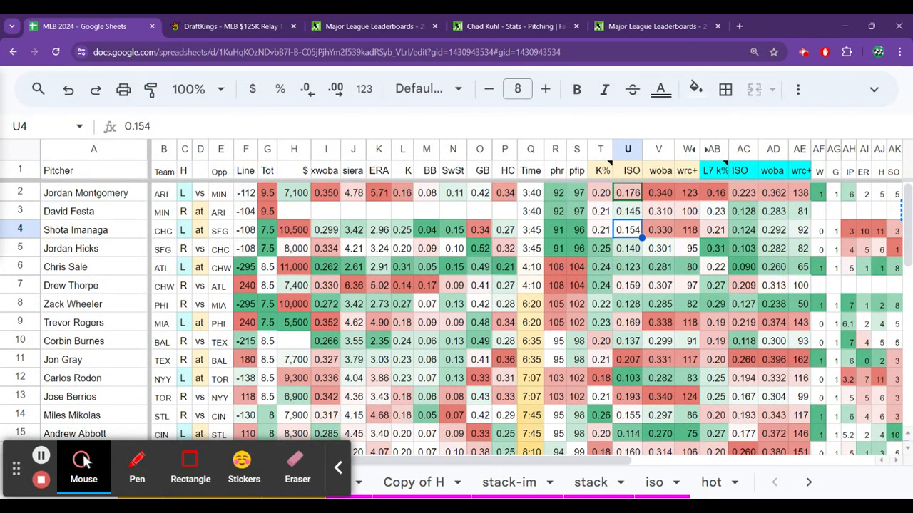
click(658, 228)
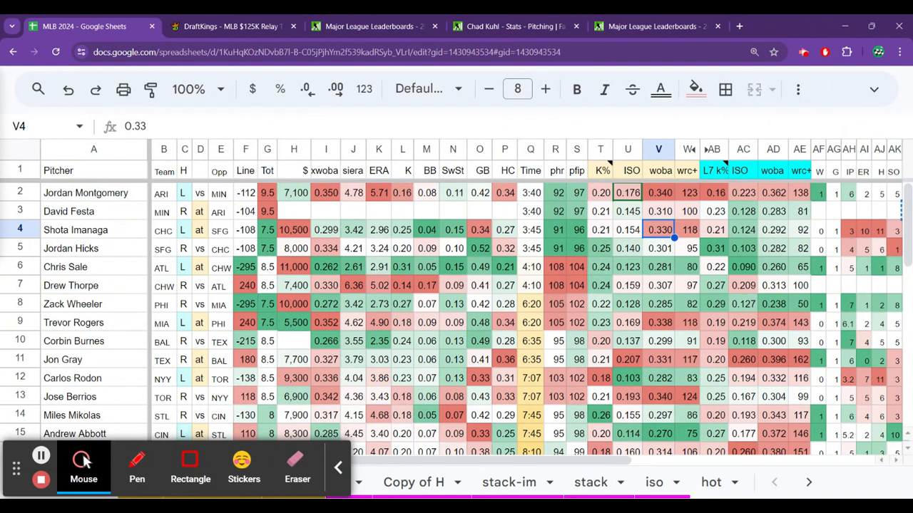
click(687, 229)
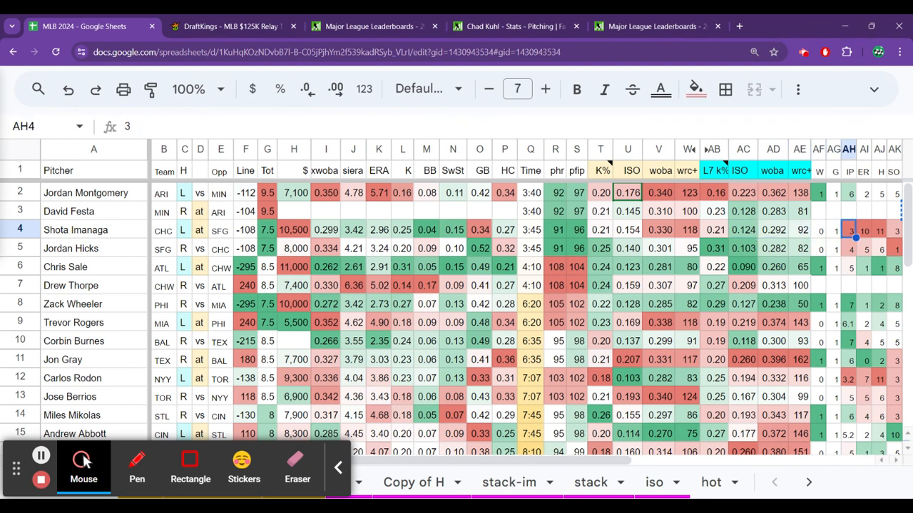
click(864, 230)
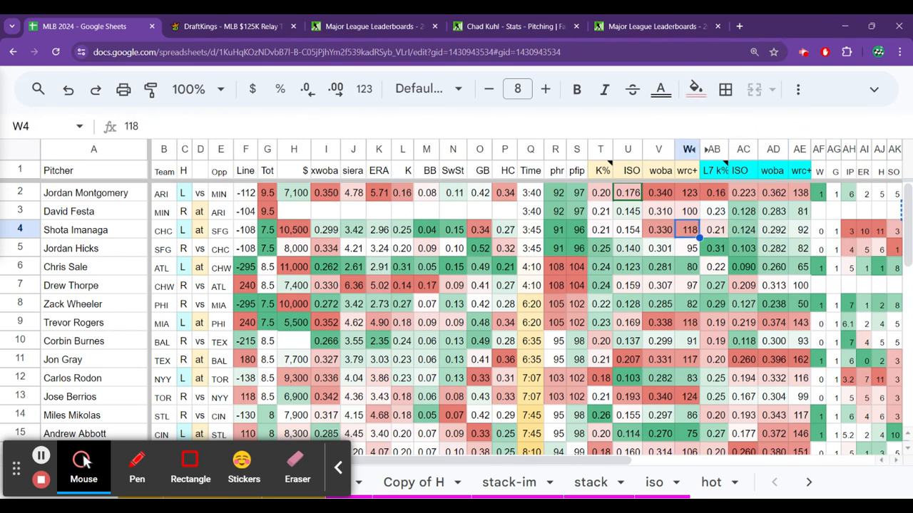
click(659, 229)
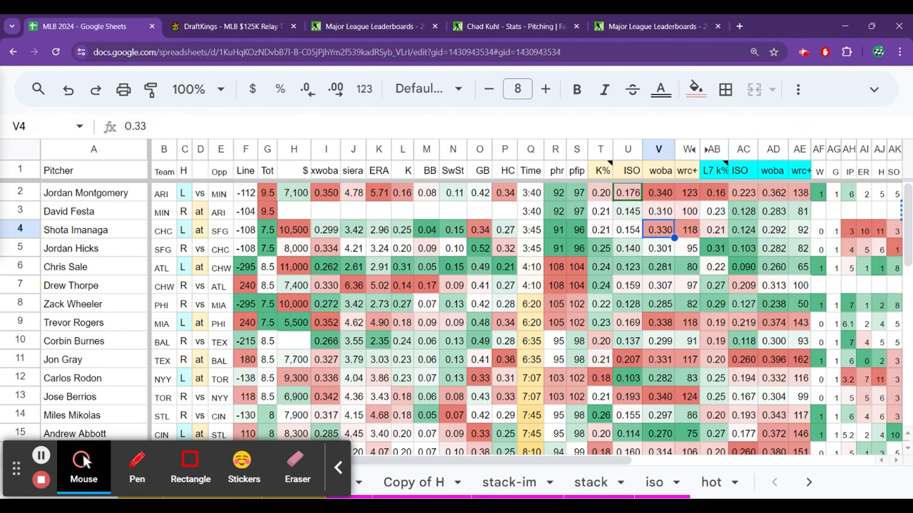
mouse_move(336, 235)
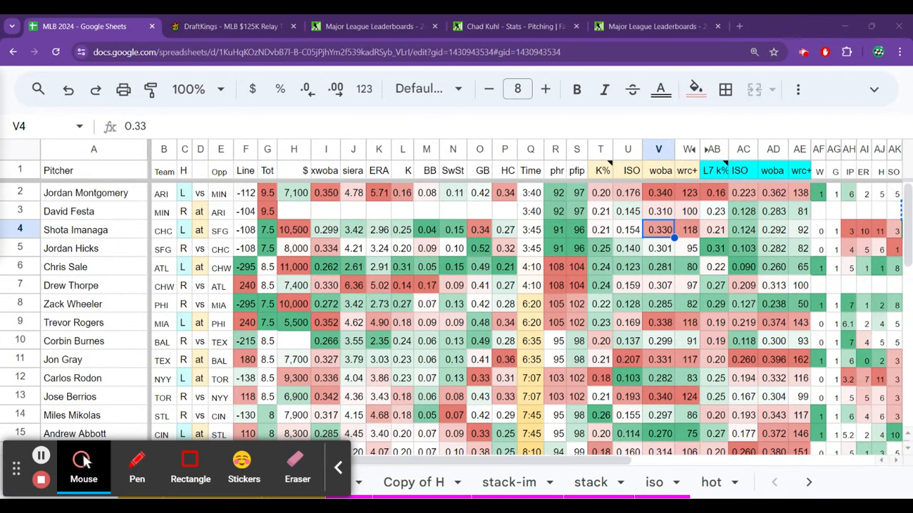
mouse_move(392, 230)
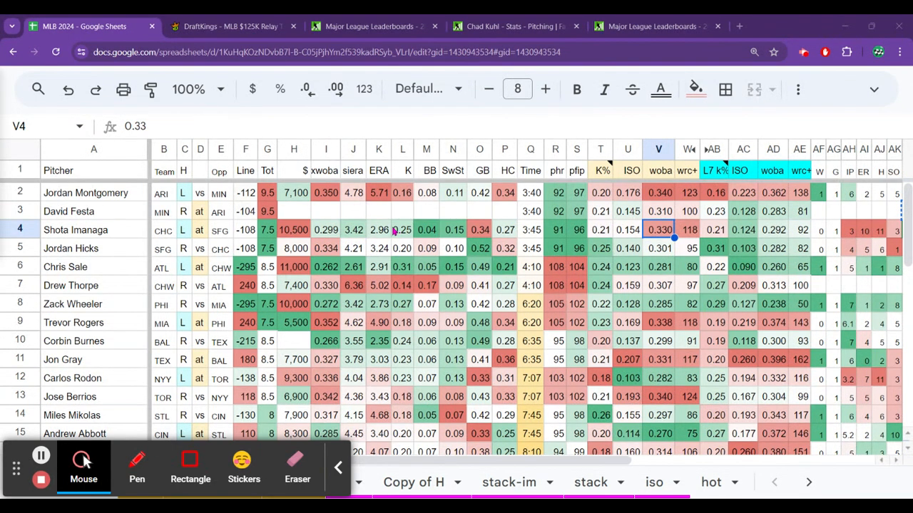
click(379, 230)
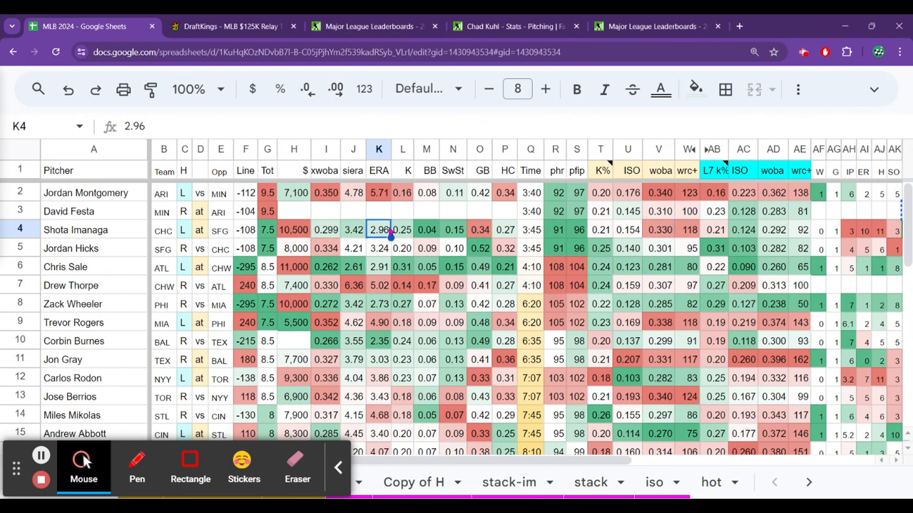
mouse_move(391, 231)
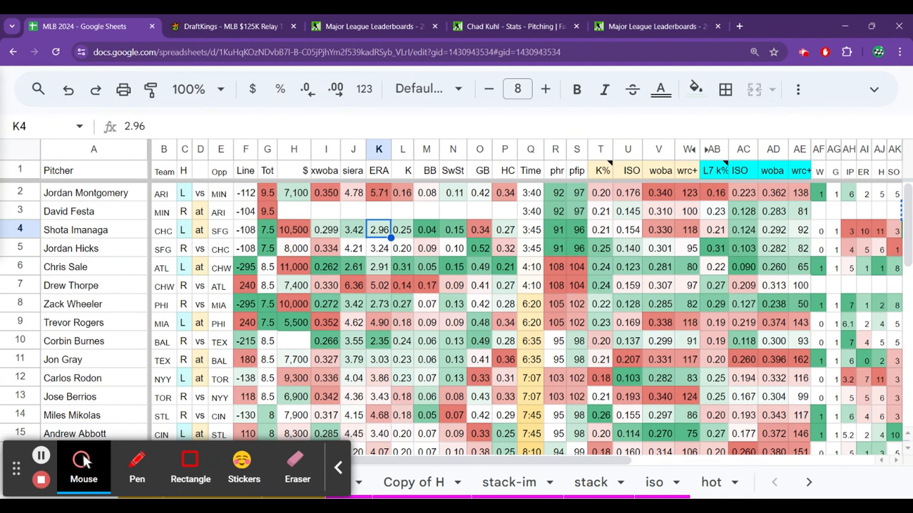
click(380, 248)
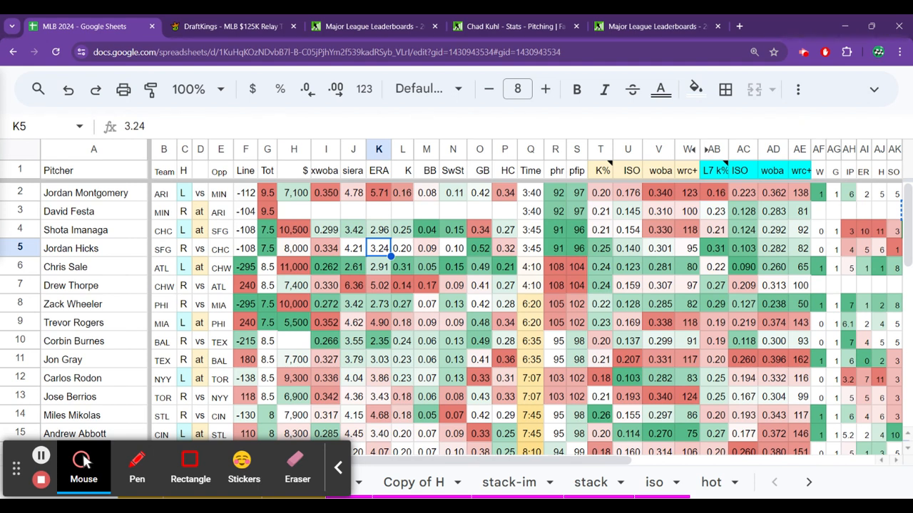
click(600, 248)
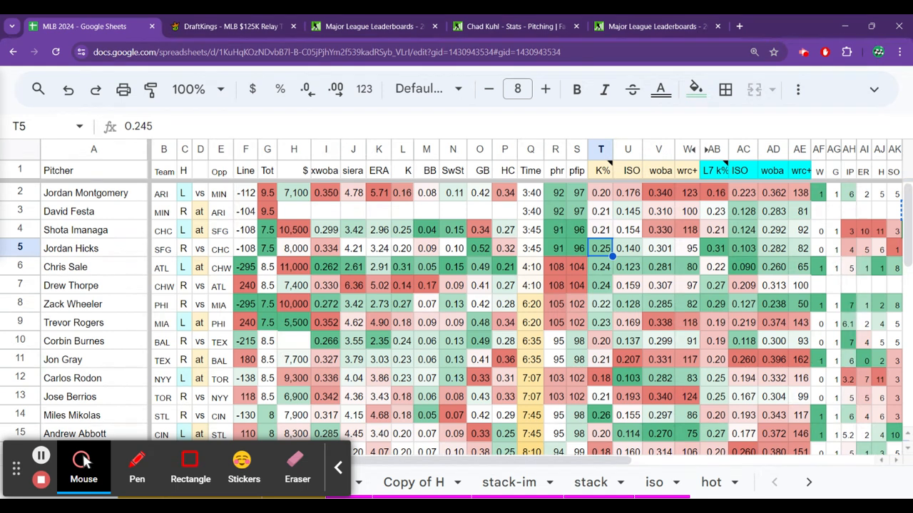
click(628, 248)
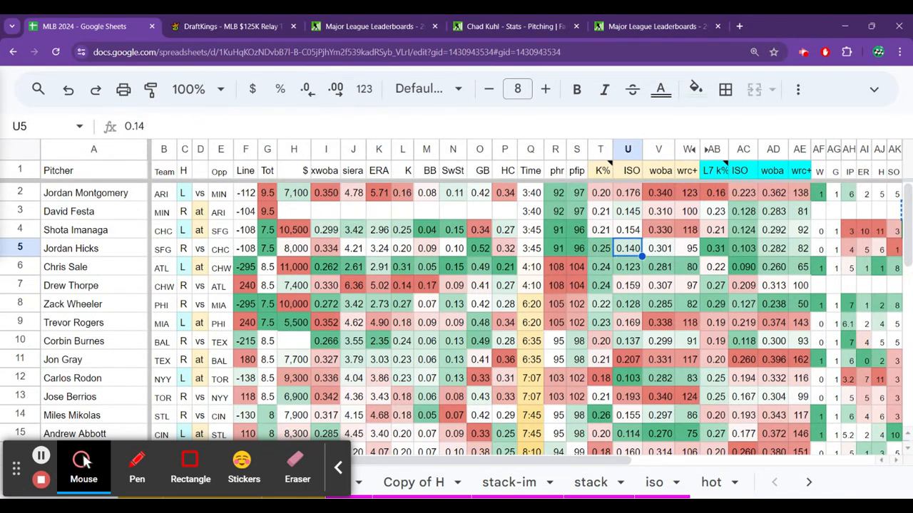
click(659, 248)
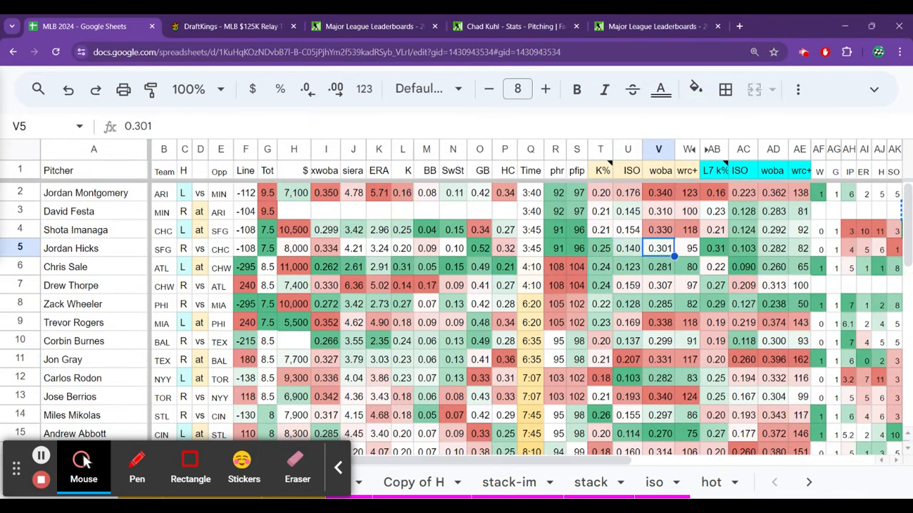
click(688, 248)
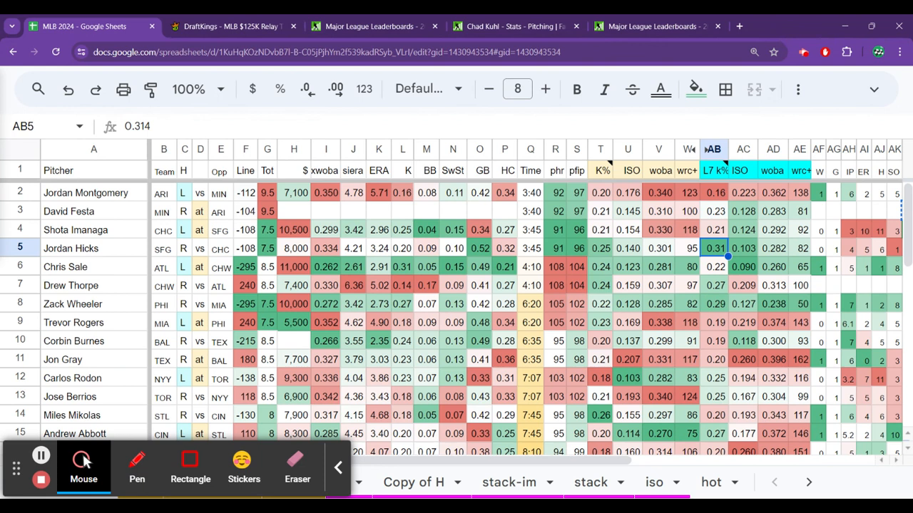
click(773, 248)
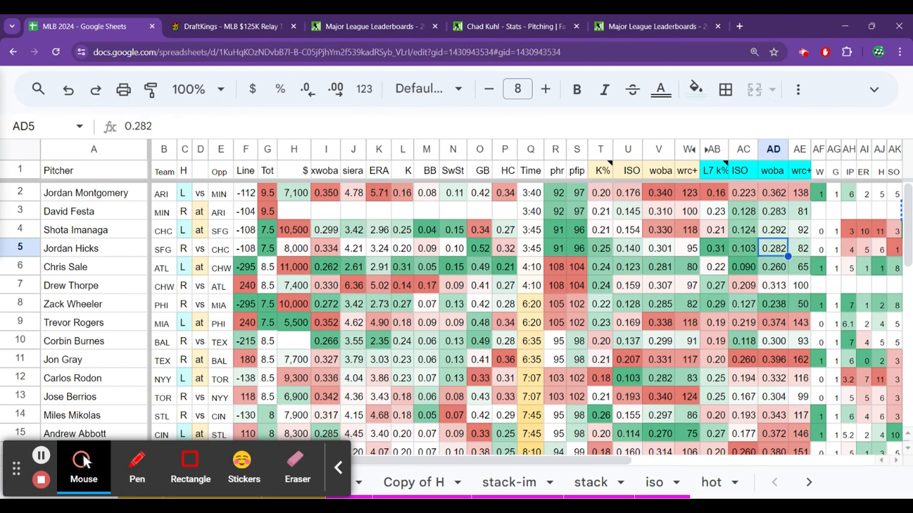
click(848, 248)
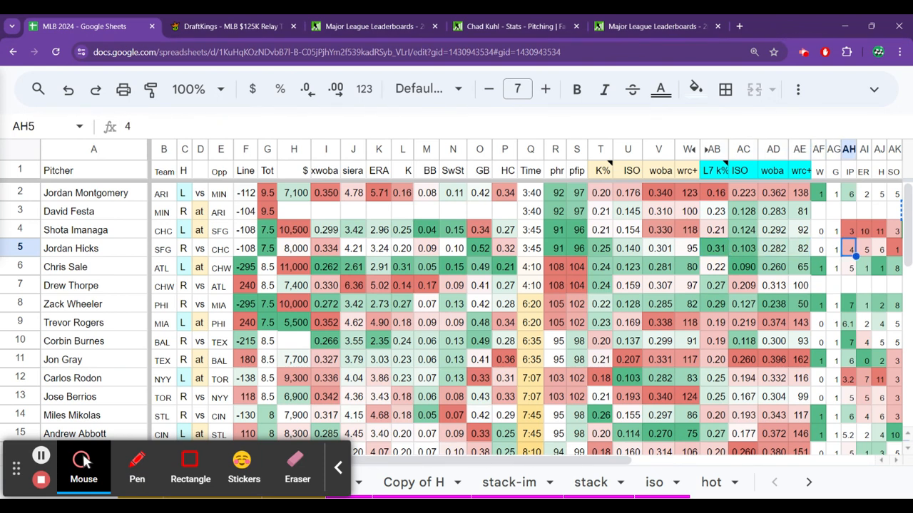
click(798, 248)
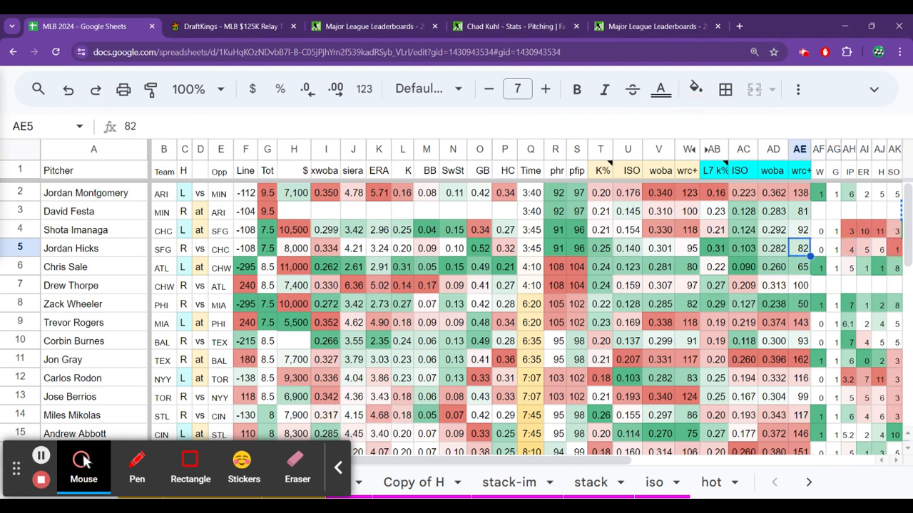
click(354, 248)
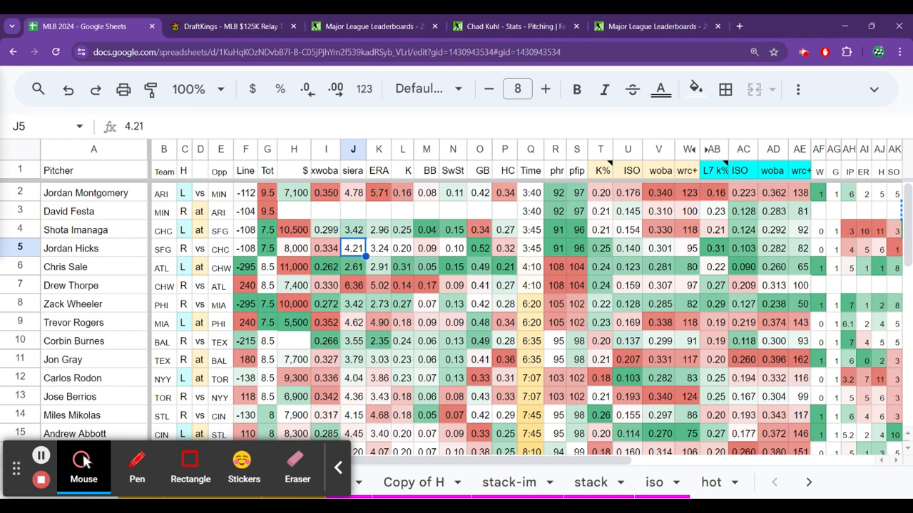
click(505, 248)
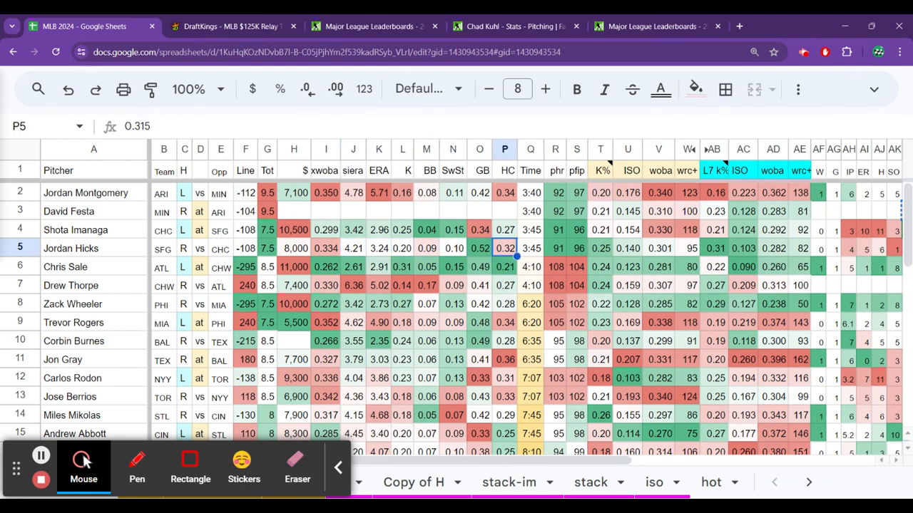
click(480, 248)
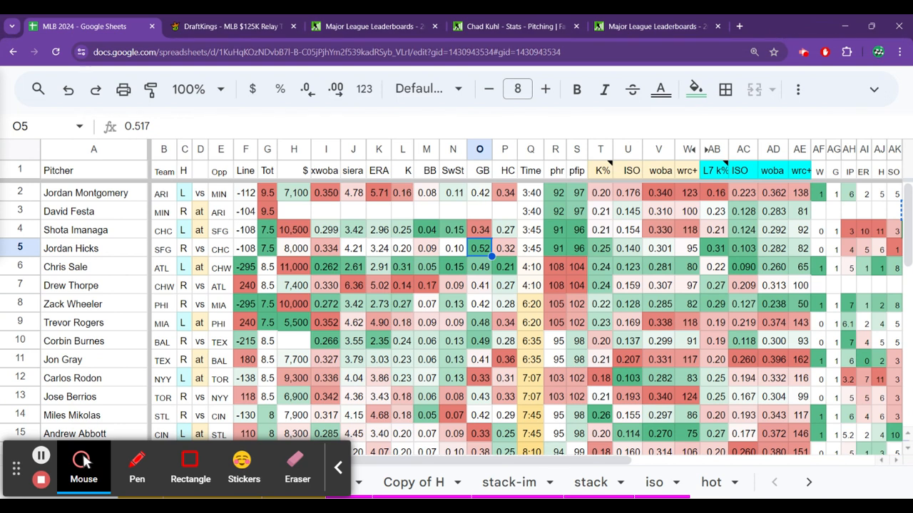
click(505, 248)
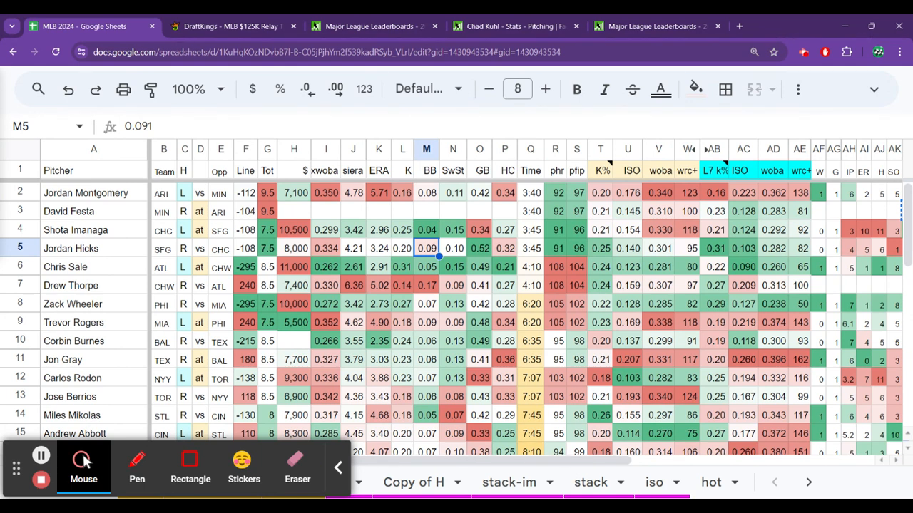
click(425, 266)
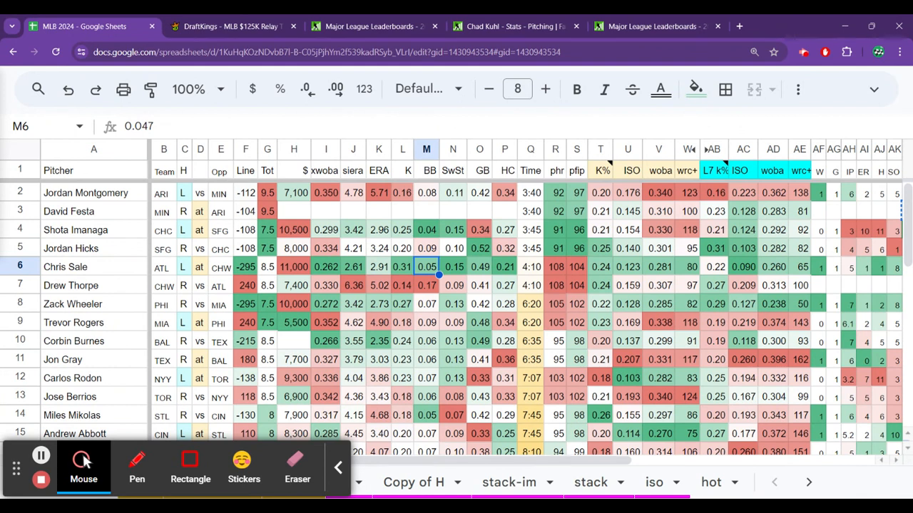
Review Drew Thorpe's walk rate, xwOBA, betting line and DraftKings salary.
click(425, 285)
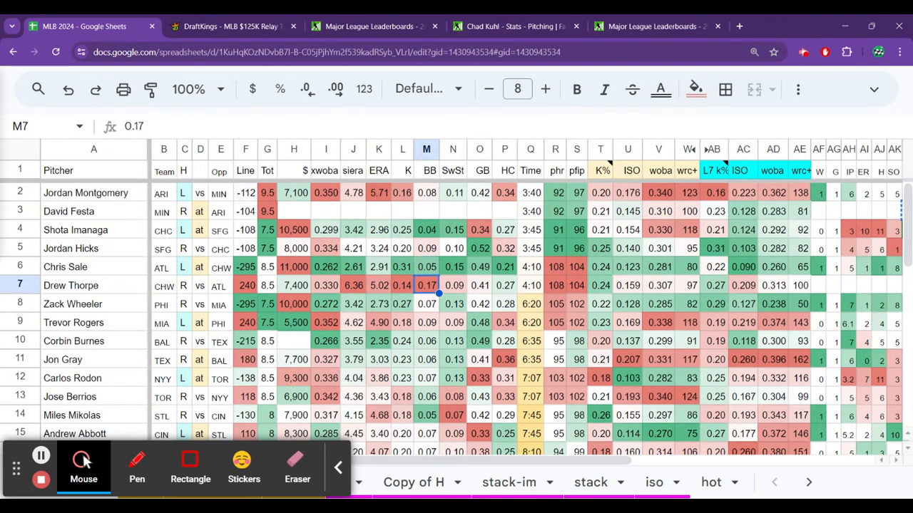
click(325, 285)
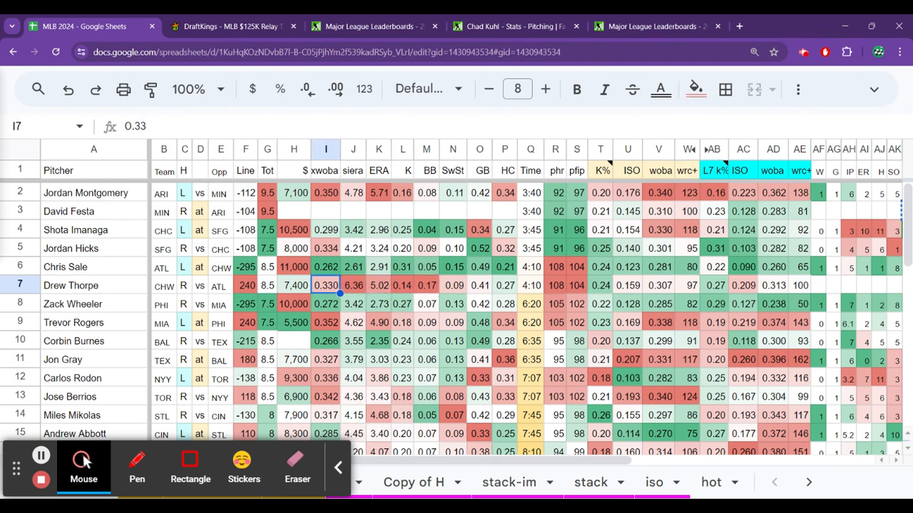
click(245, 285)
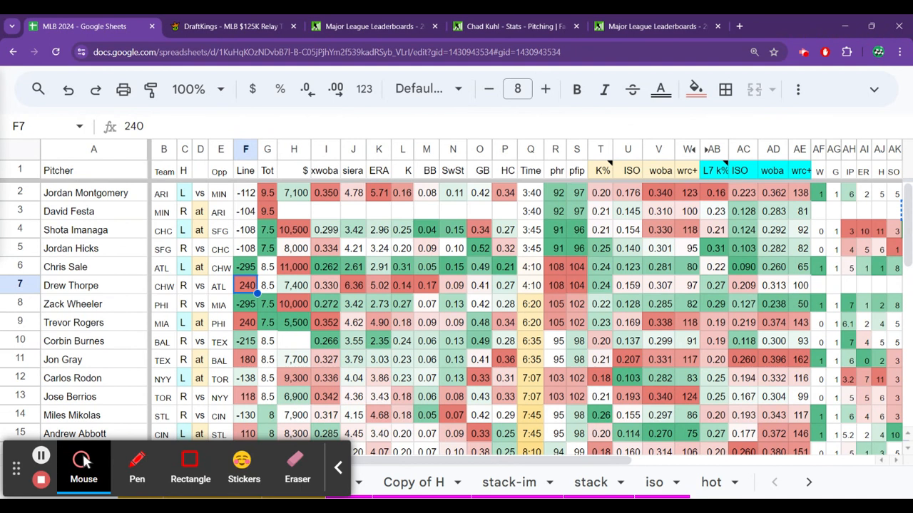
click(294, 285)
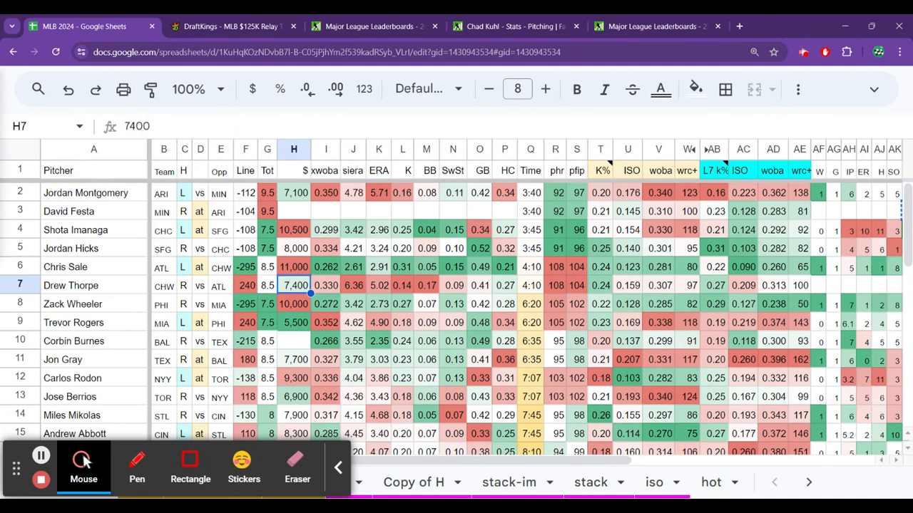
click(427, 285)
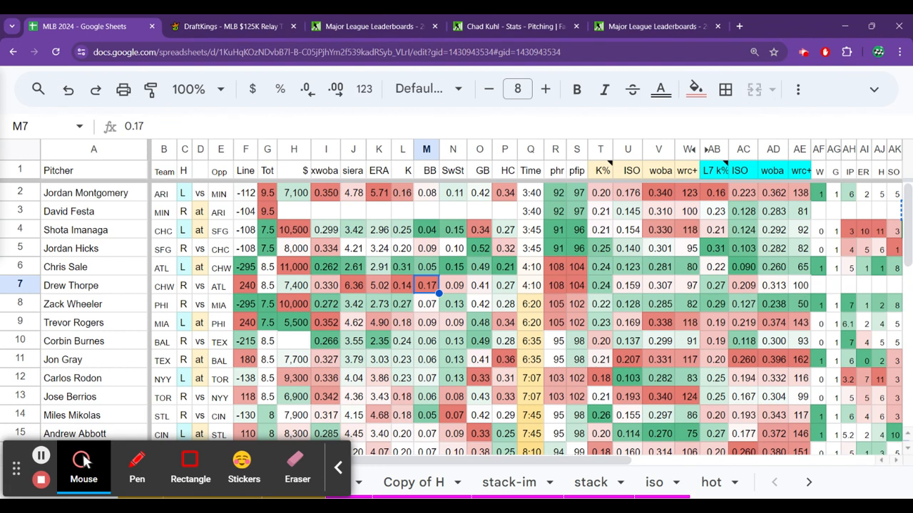
mouse_move(325, 177)
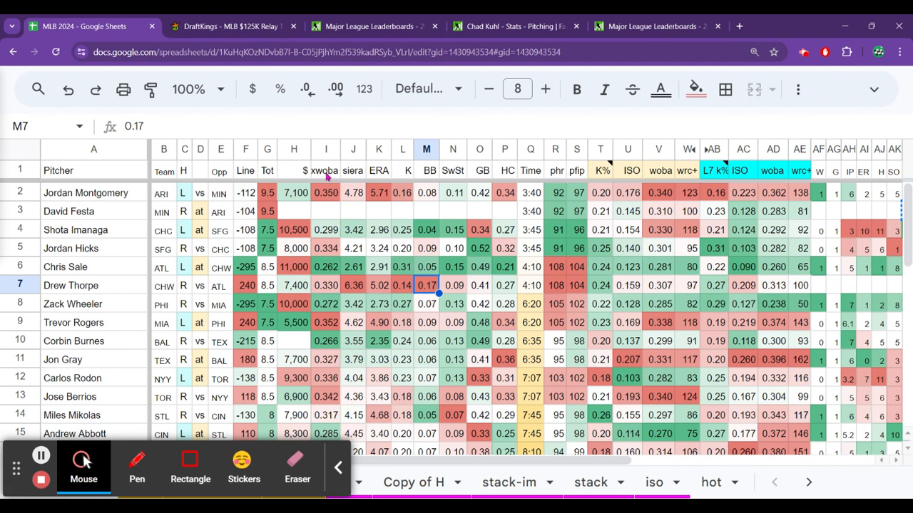
Bring up the DraftKings pitcher list, then Chad Kuhl's FanGraphs pitching stats.
click(230, 25)
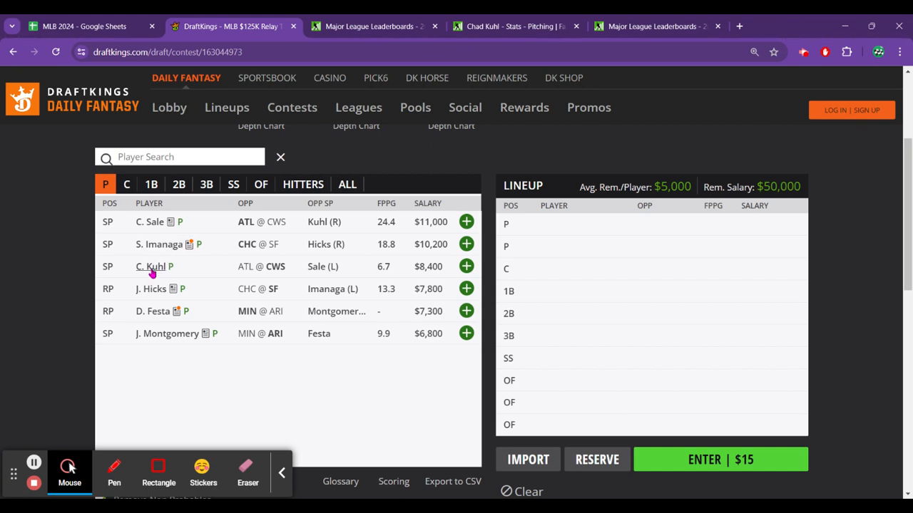
click(513, 26)
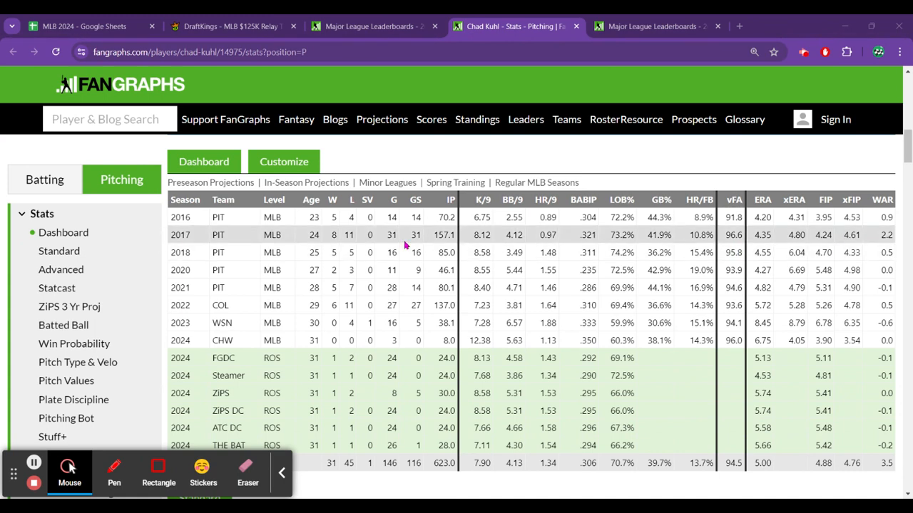
click(228, 25)
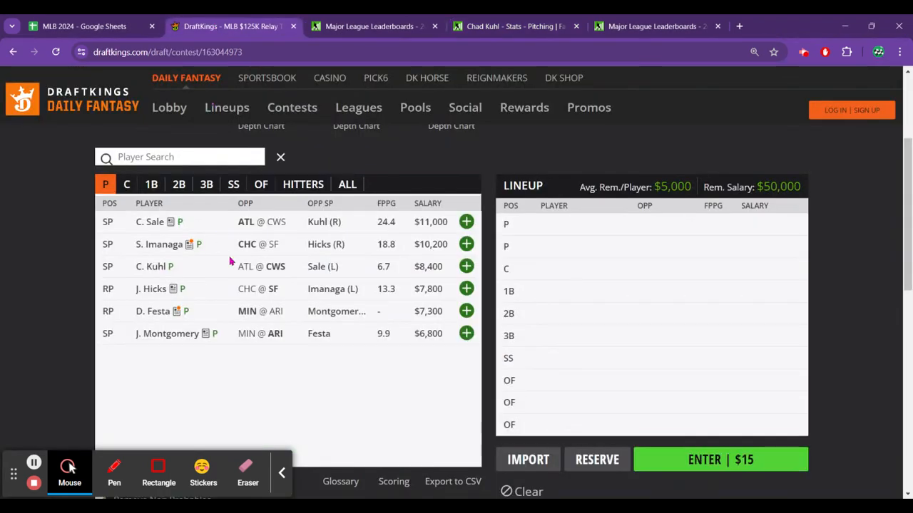
mouse_move(373, 271)
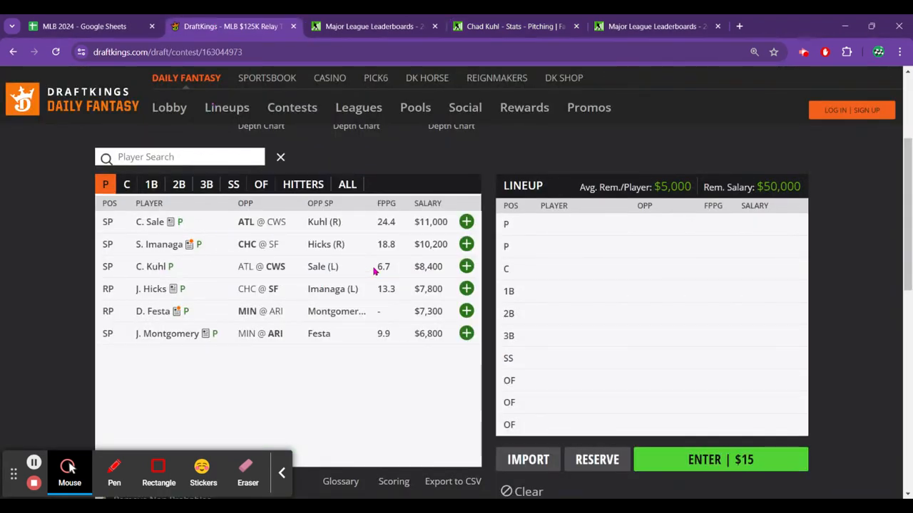